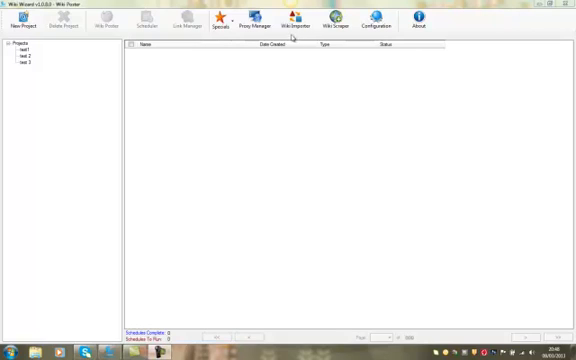
# Step: Open the Wiki Importer and choose a text file of wiki URLs to import
pyautogui.click(295, 17)
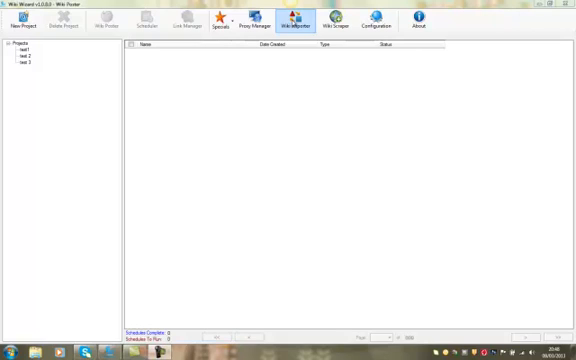
pyautogui.click(293, 18)
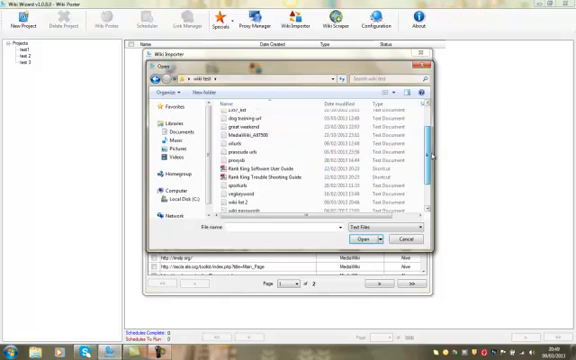
pyautogui.scroll(-3)
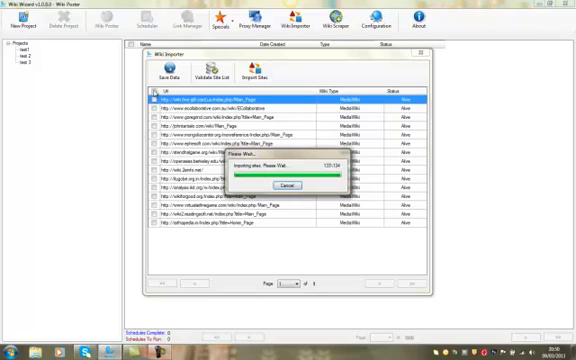
pyautogui.moveTo(258, 318)
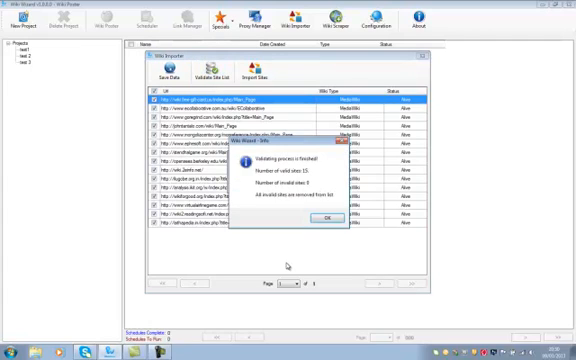
# Step: Dismiss the validation message, choose Append To Current List, and load the second URL file
pyautogui.click(323, 217)
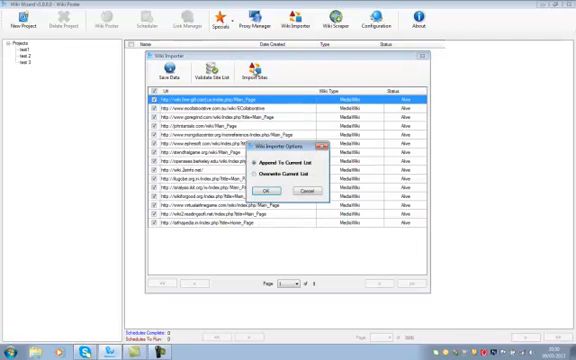
pyautogui.click(270, 192)
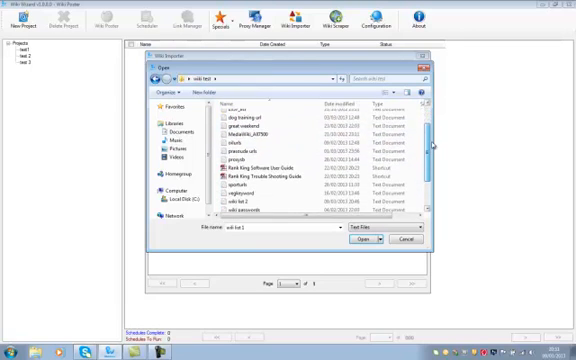
pyautogui.click(366, 240)
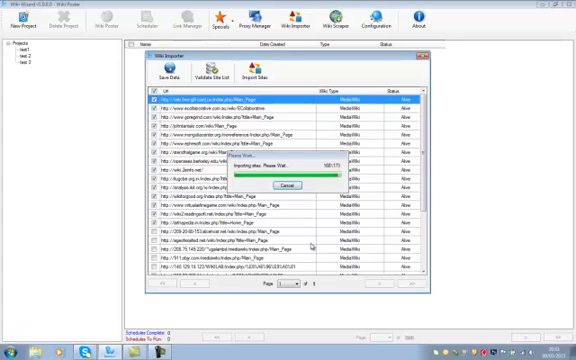
pyautogui.moveTo(311, 244)
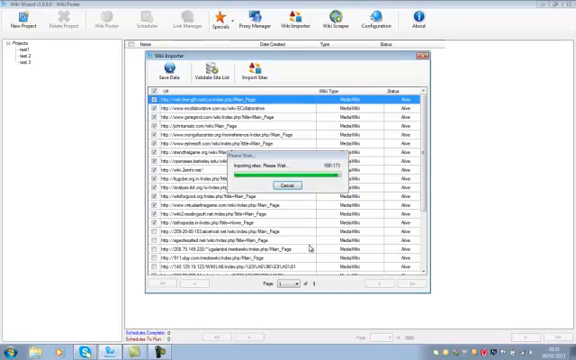
pyautogui.moveTo(310, 247)
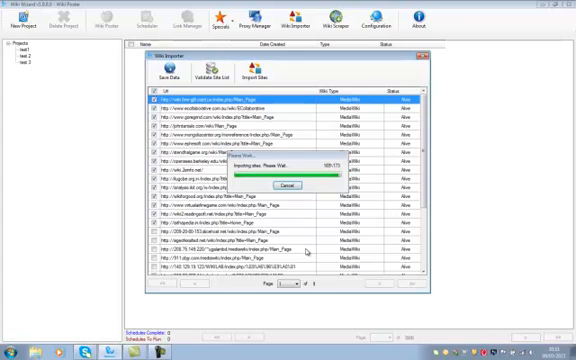
pyautogui.moveTo(308, 250)
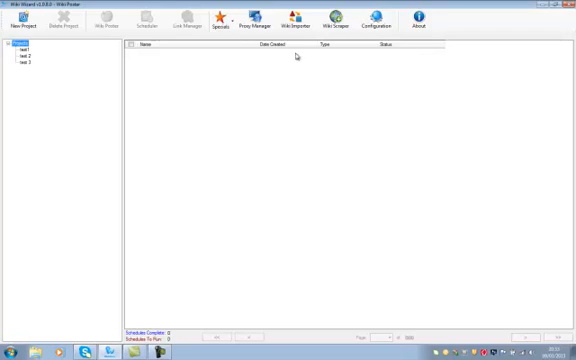
# Step: Open the Specials dropdown to view the spin rewriter, VPN proxy and SEO suite offers
pyautogui.click(222, 14)
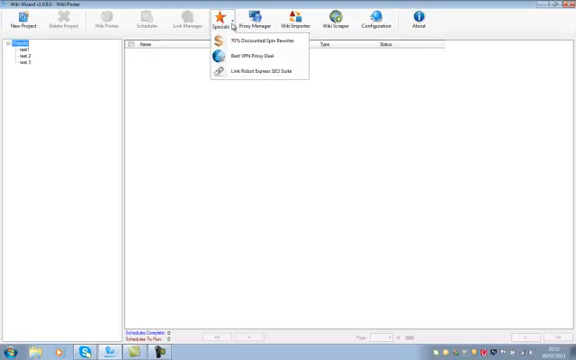
pyautogui.moveTo(263, 43)
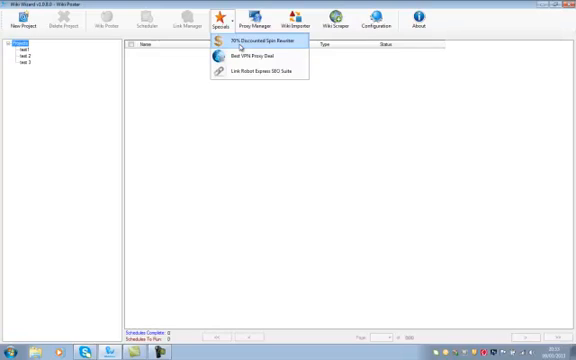
pyautogui.moveTo(248, 57)
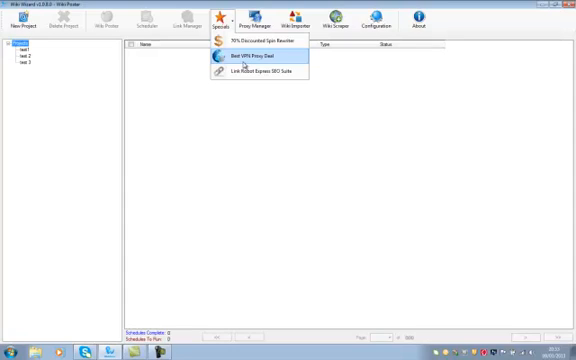
pyautogui.moveTo(238, 62)
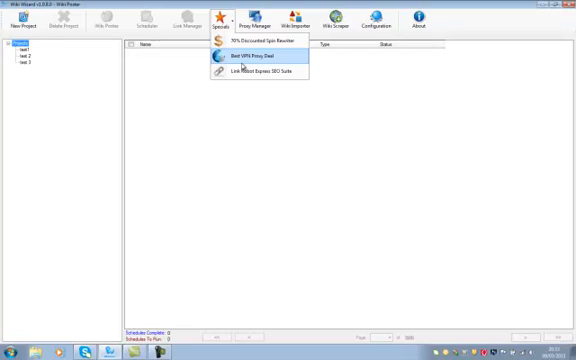
pyautogui.moveTo(265, 73)
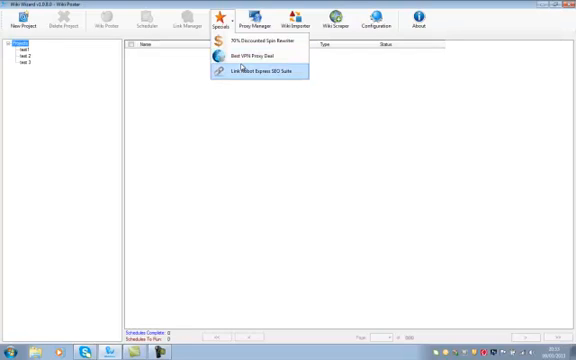
pyautogui.moveTo(245, 80)
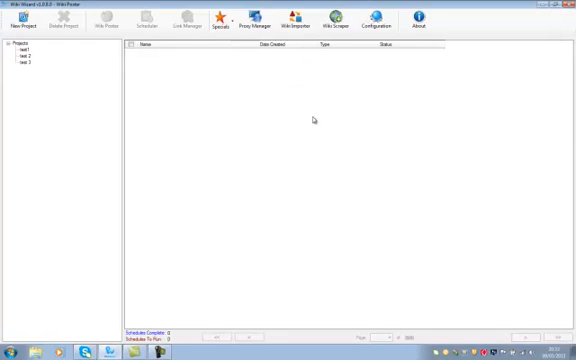
pyautogui.moveTo(316, 123)
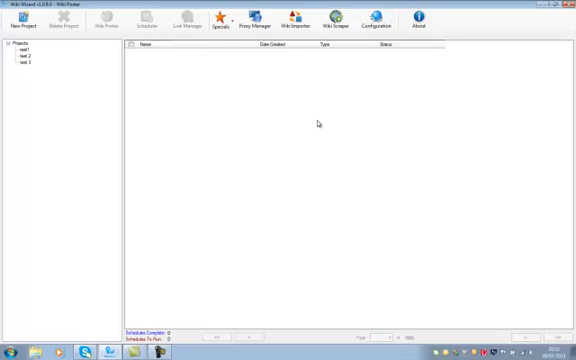